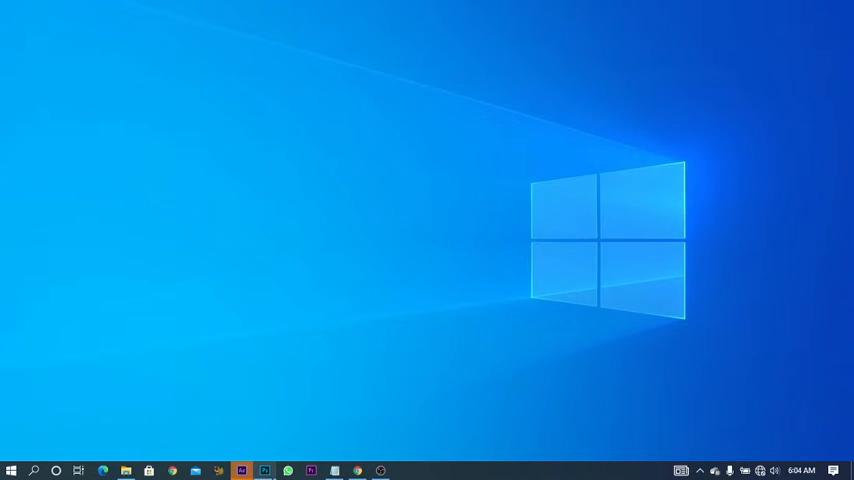
{"action": "mouse_move", "coordinate": [264, 468]}
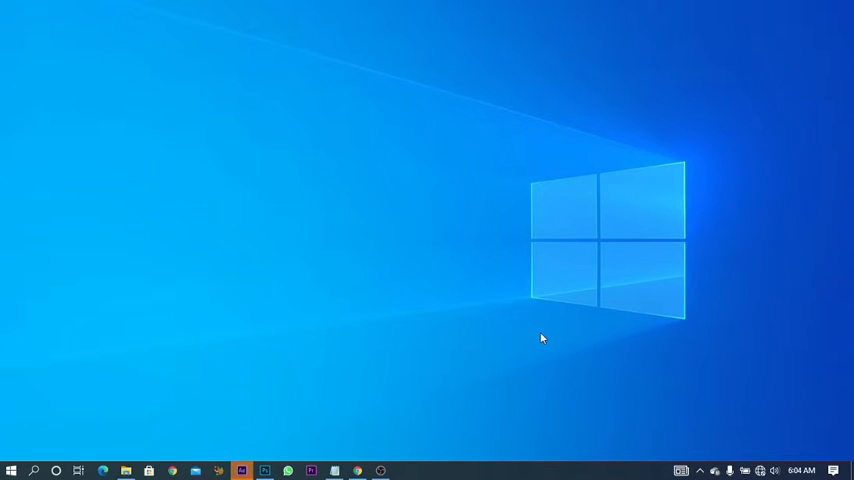
{"action": "mouse_move", "coordinate": [536, 342]}
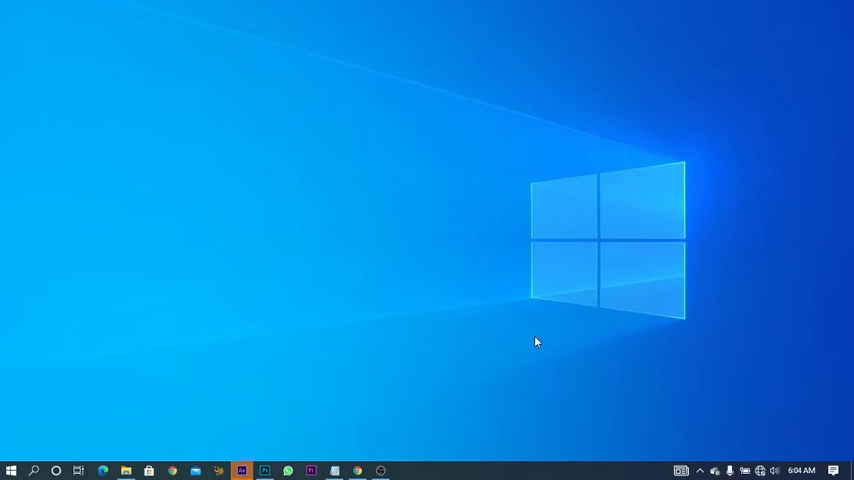
{"action": "mouse_move", "coordinate": [264, 470]}
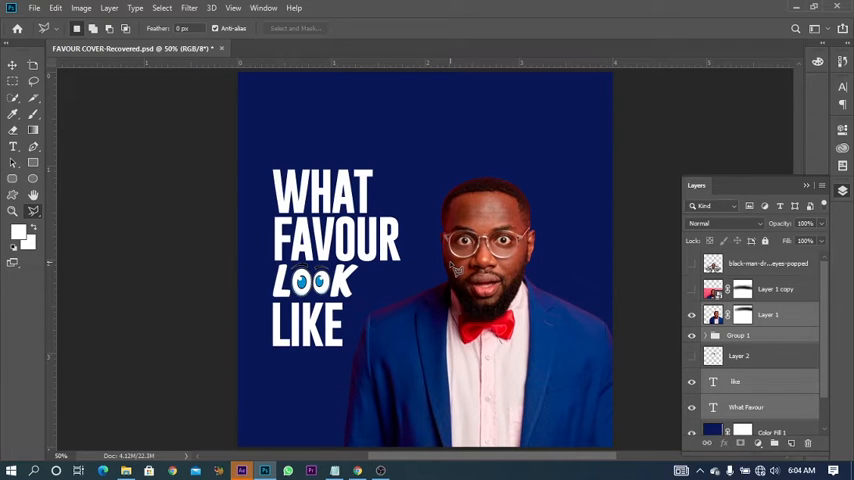
{"action": "mouse_move", "coordinate": [344, 54]}
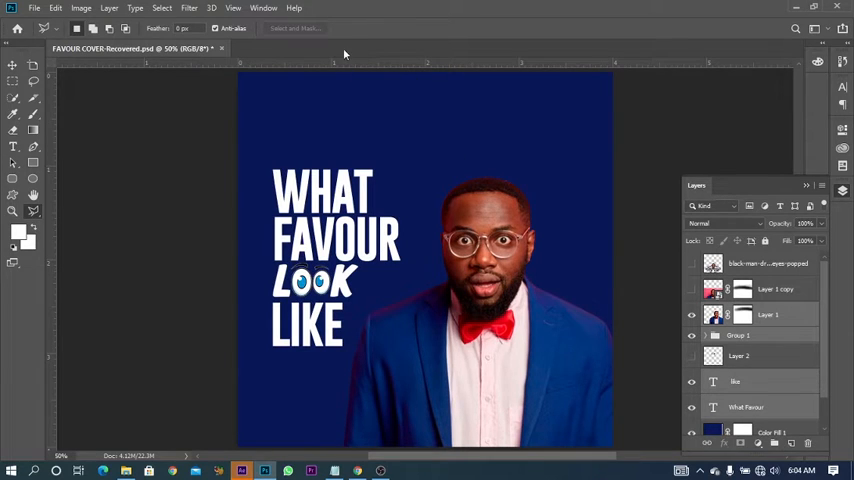
{"action": "mouse_move", "coordinate": [312, 52]}
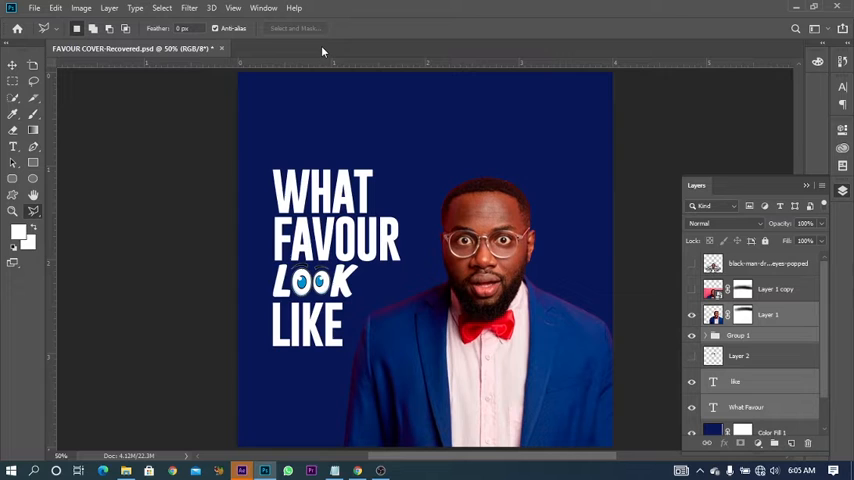
{"action": "mouse_move", "coordinate": [354, 54]}
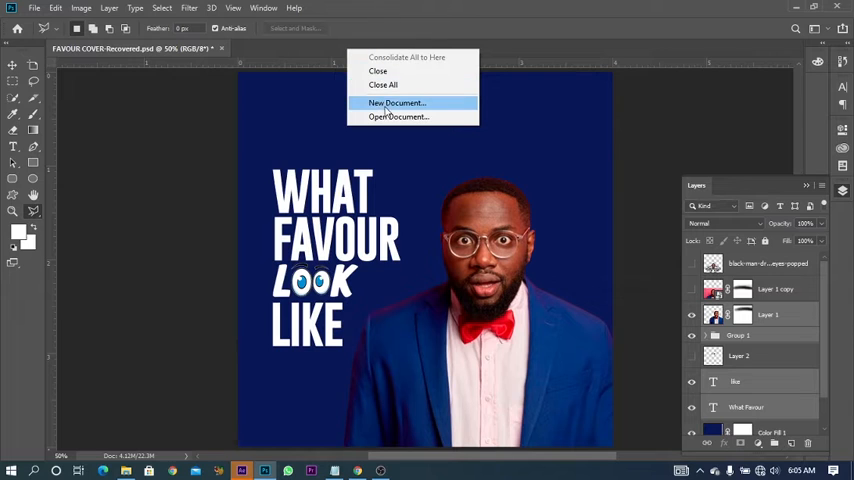
Open the green-sweater photo from Downloads as its own Photoshop document
{"action": "left_click", "coordinate": [398, 116]}
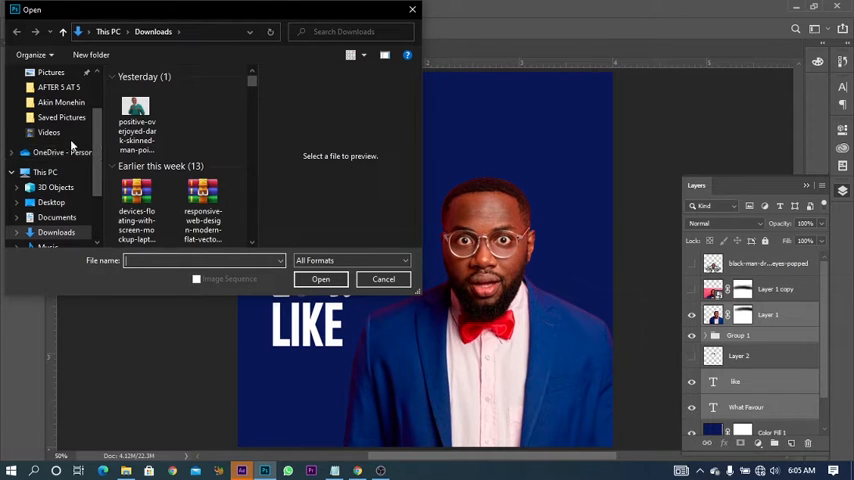
{"action": "left_click", "coordinate": [136, 110]}
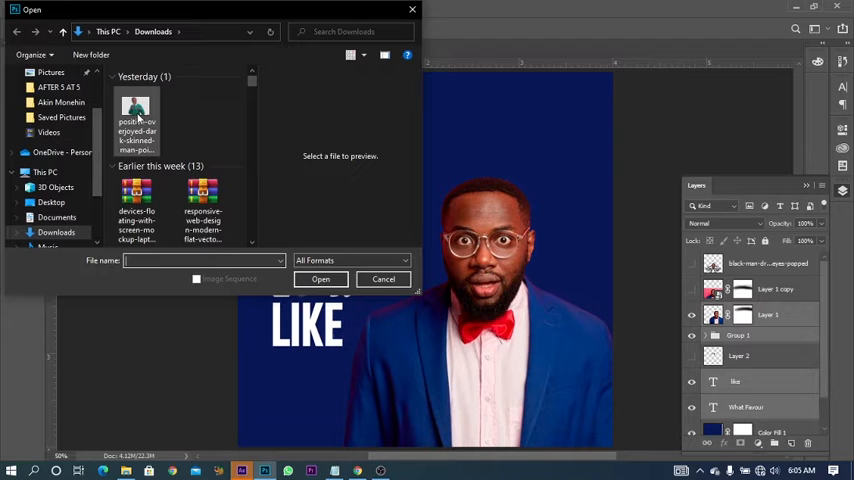
{"action": "mouse_move", "coordinate": [136, 116]}
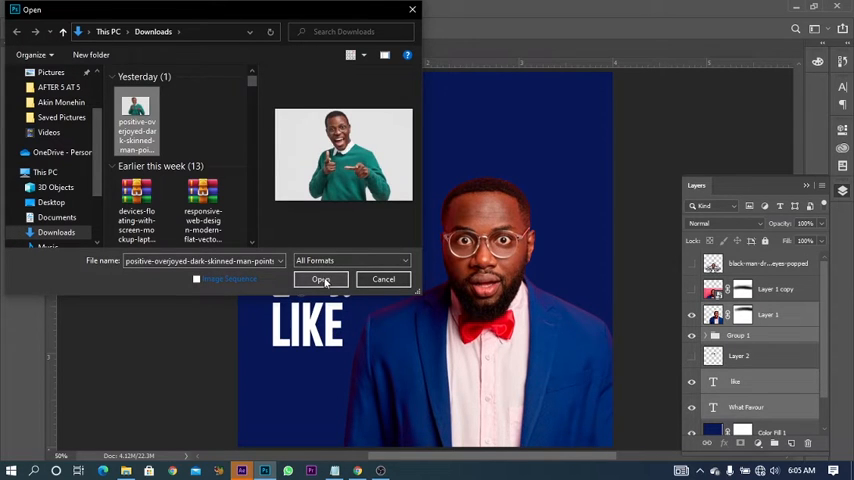
{"action": "left_click", "coordinate": [322, 280]}
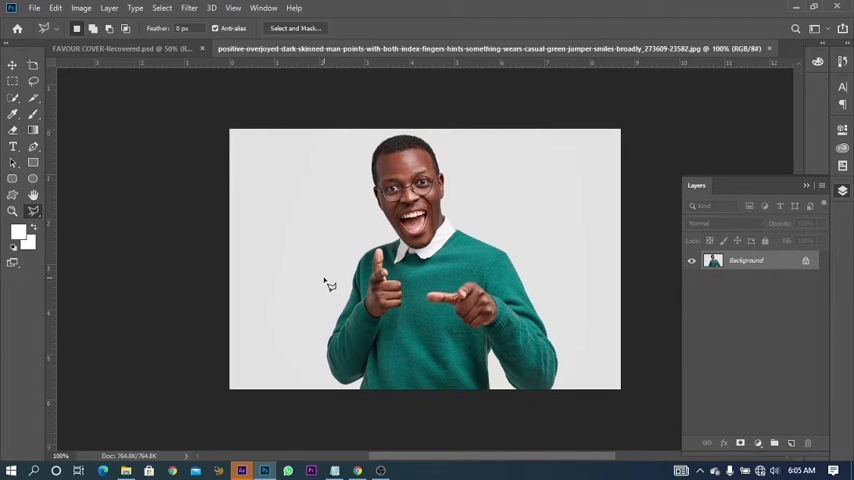
{"action": "mouse_move", "coordinate": [44, 218]}
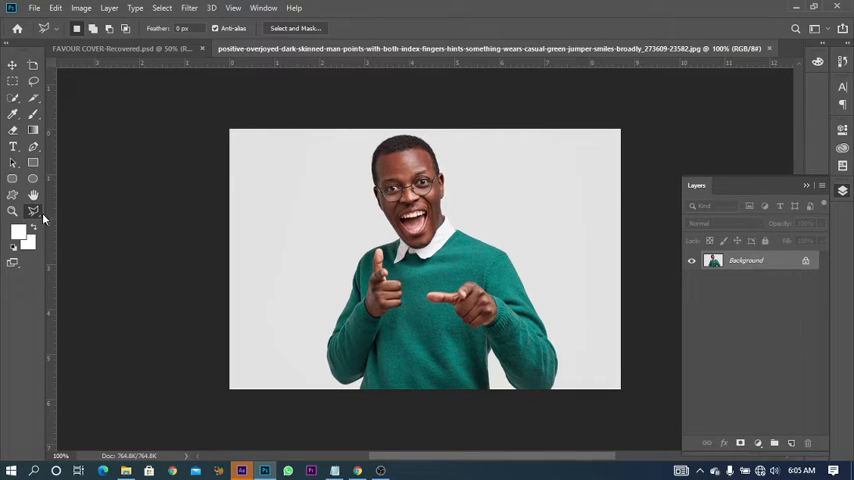
{"action": "mouse_move", "coordinate": [32, 210]}
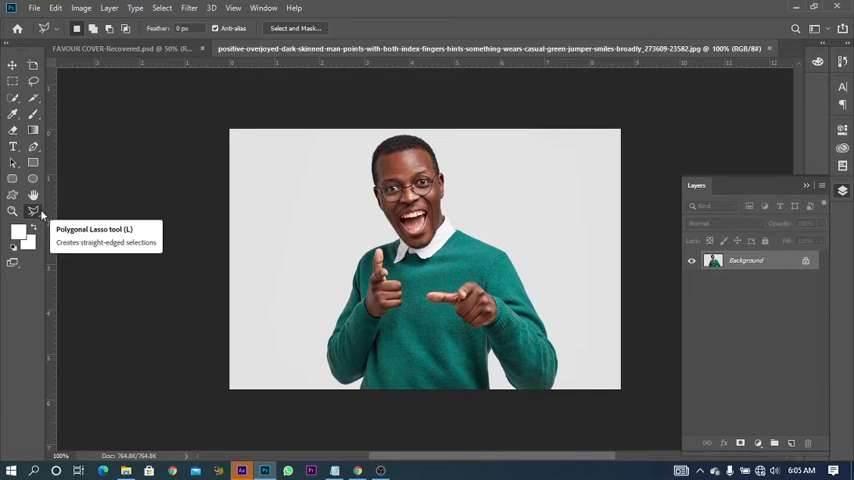
{"action": "mouse_move", "coordinate": [496, 62]}
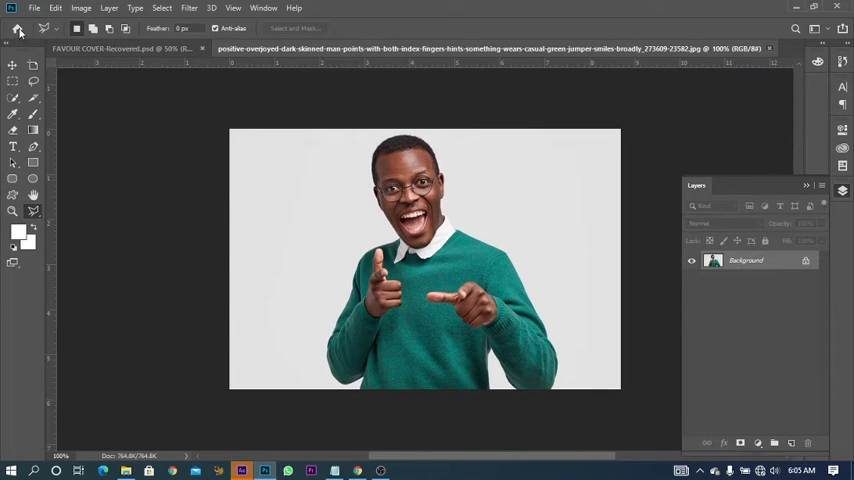
{"action": "left_click", "coordinate": [120, 48]}
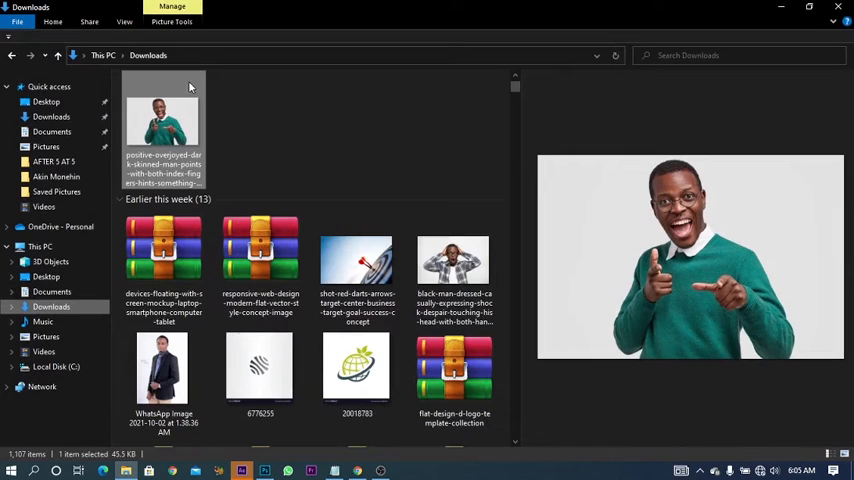
{"action": "mouse_move", "coordinate": [162, 120]}
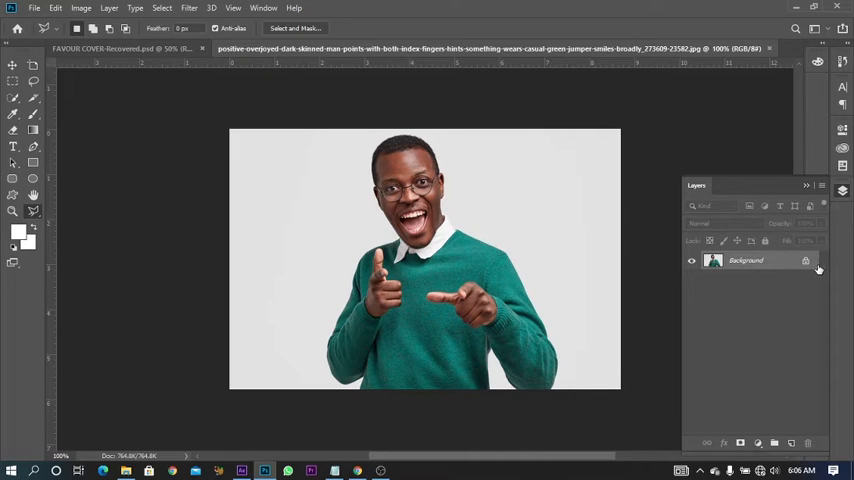
{"action": "mouse_move", "coordinate": [804, 260]}
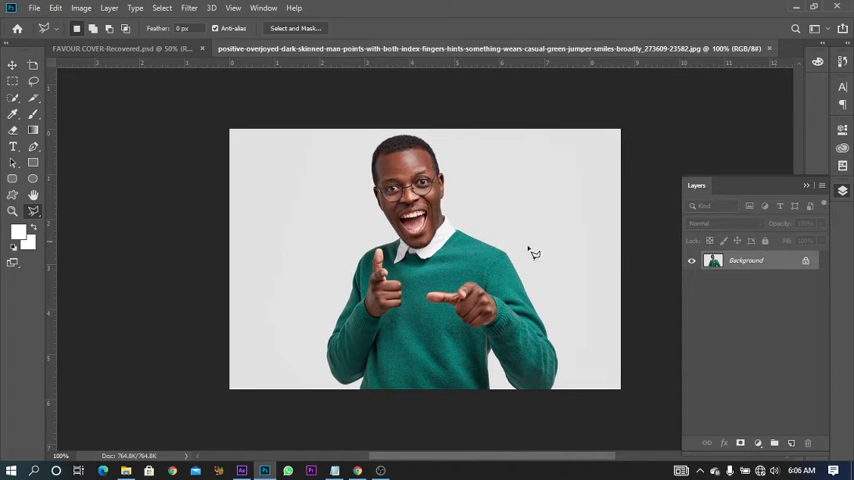
{"action": "mouse_move", "coordinate": [216, 160]}
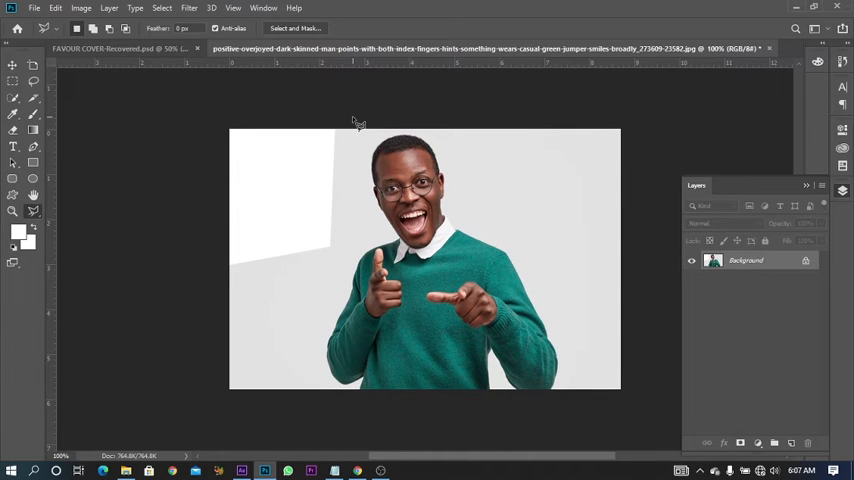
{"action": "mouse_move", "coordinate": [332, 192]}
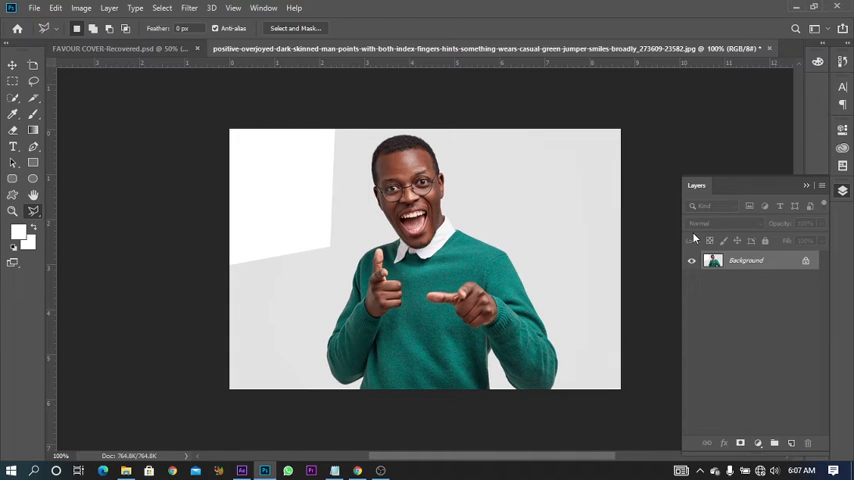
{"action": "mouse_move", "coordinate": [488, 228]}
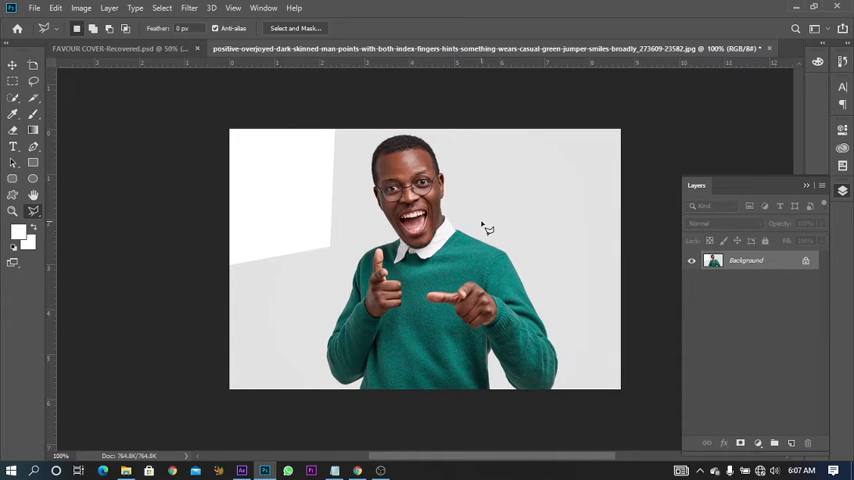
{"action": "mouse_move", "coordinate": [482, 228]}
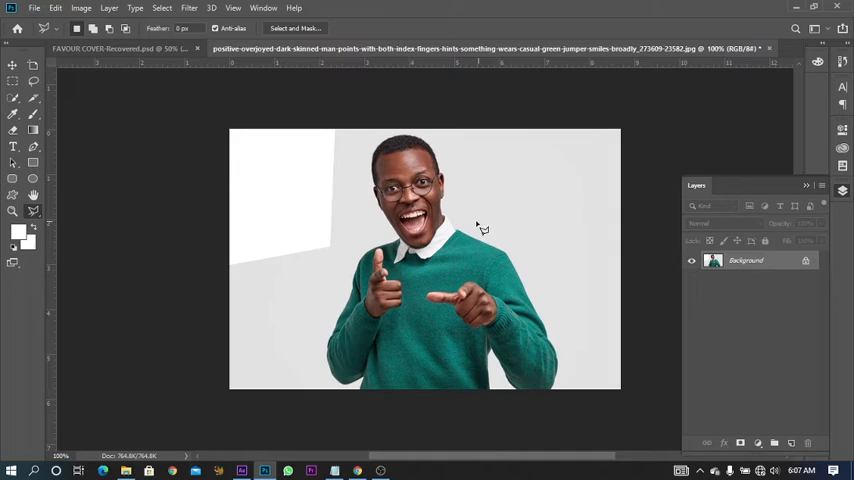
{"action": "mouse_move", "coordinate": [316, 192]}
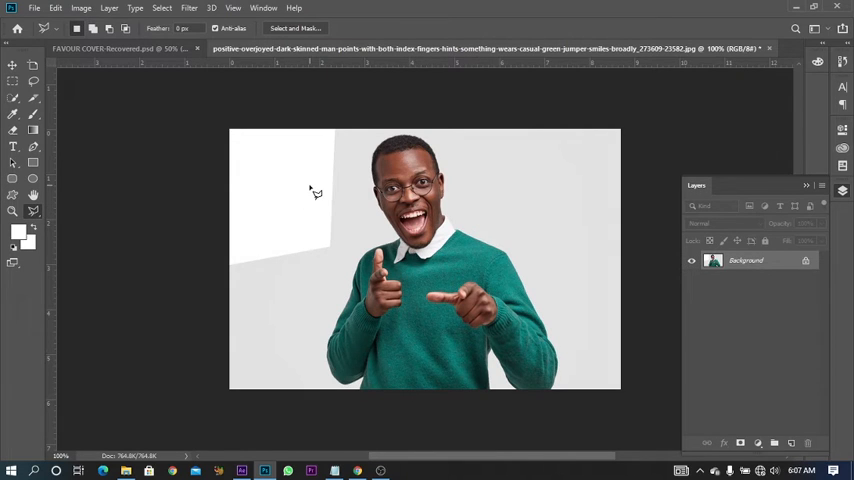
{"action": "mouse_move", "coordinate": [328, 190]}
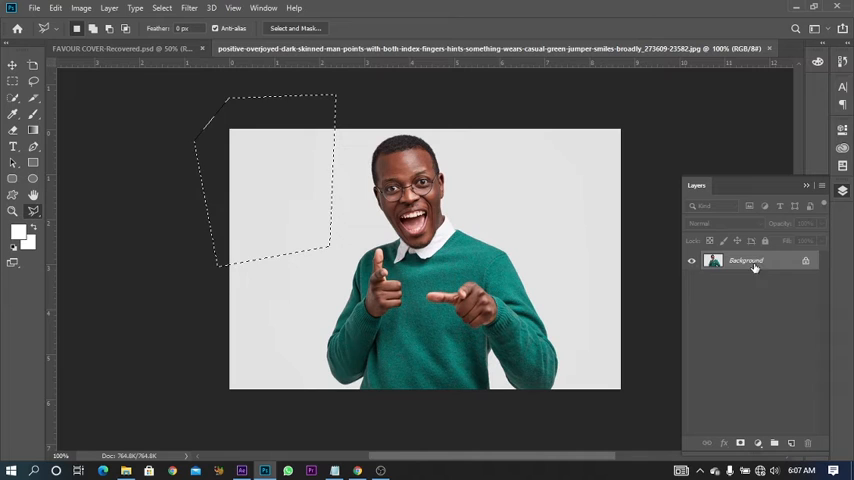
Unlock the Background layer into Layer 0, dismissing the Layer Style dialog each time it appears
{"action": "double_click", "coordinate": [744, 260]}
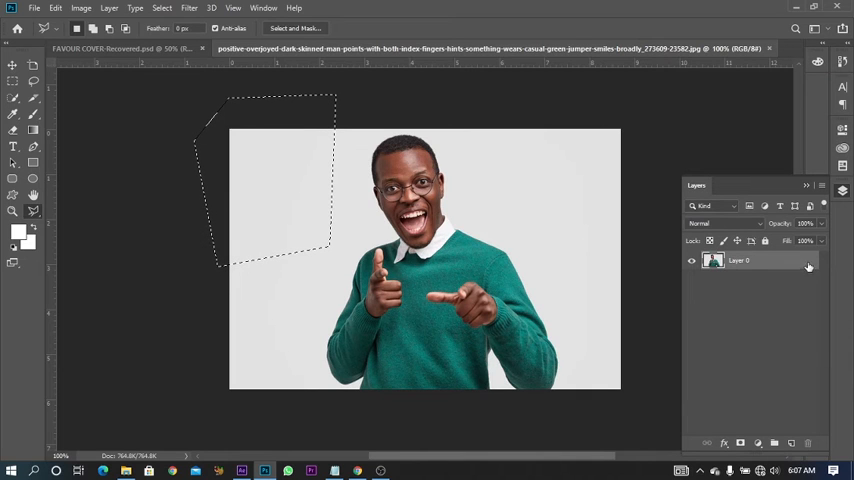
{"action": "double_click", "coordinate": [736, 260]}
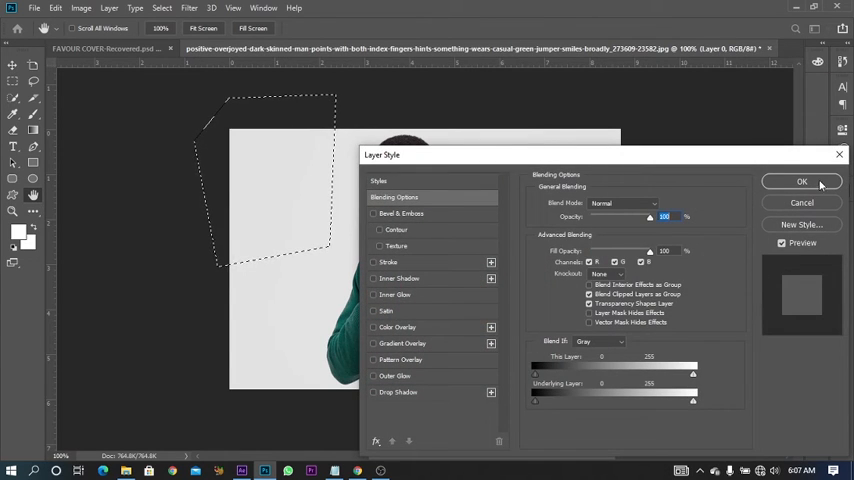
{"action": "left_click", "coordinate": [800, 180]}
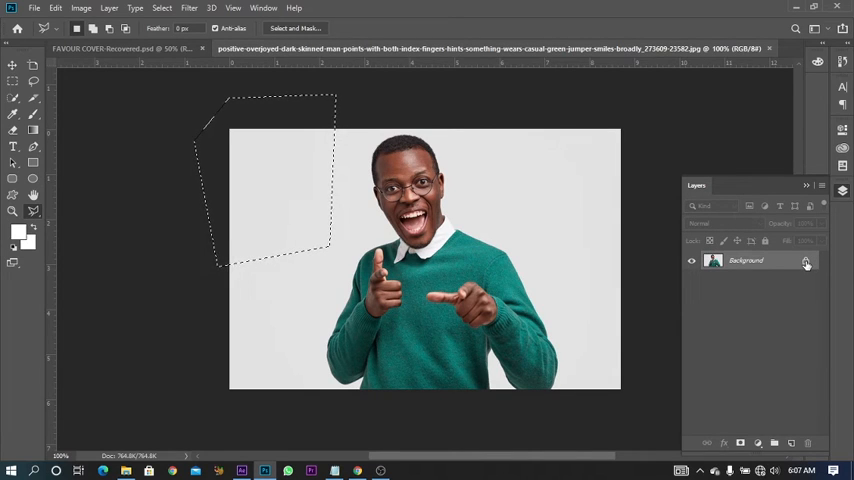
{"action": "mouse_move", "coordinate": [804, 262]}
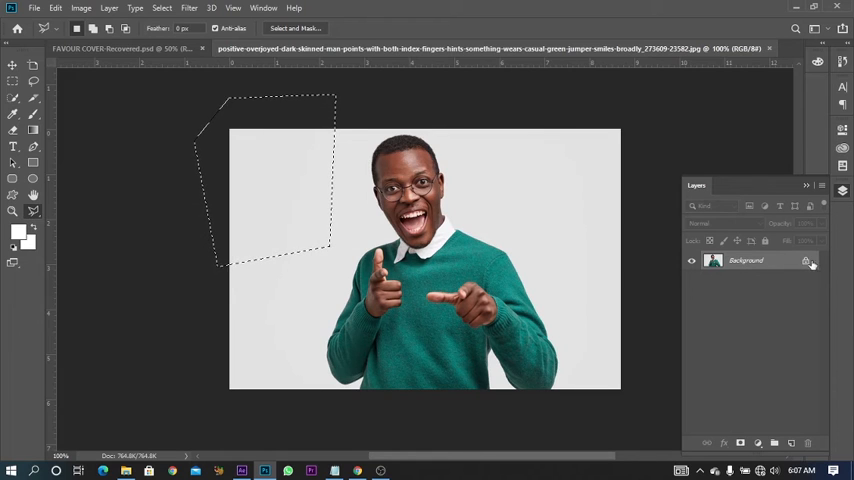
{"action": "left_click", "coordinate": [806, 260]}
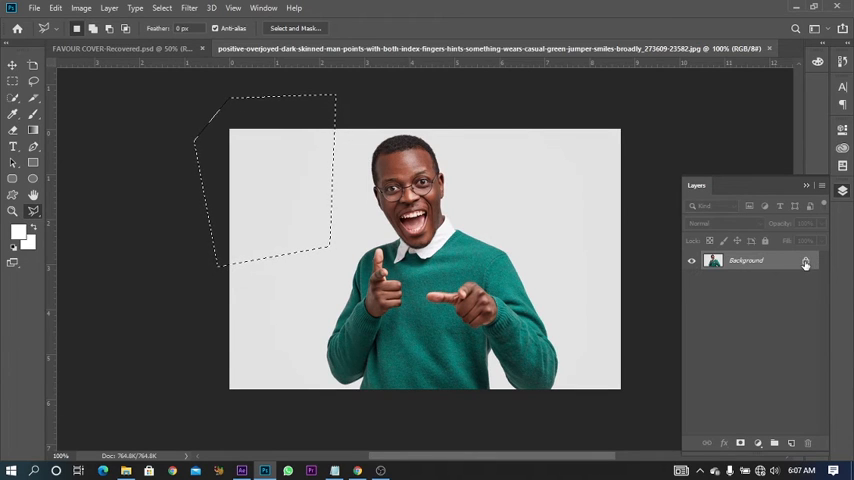
{"action": "double_click", "coordinate": [746, 260]}
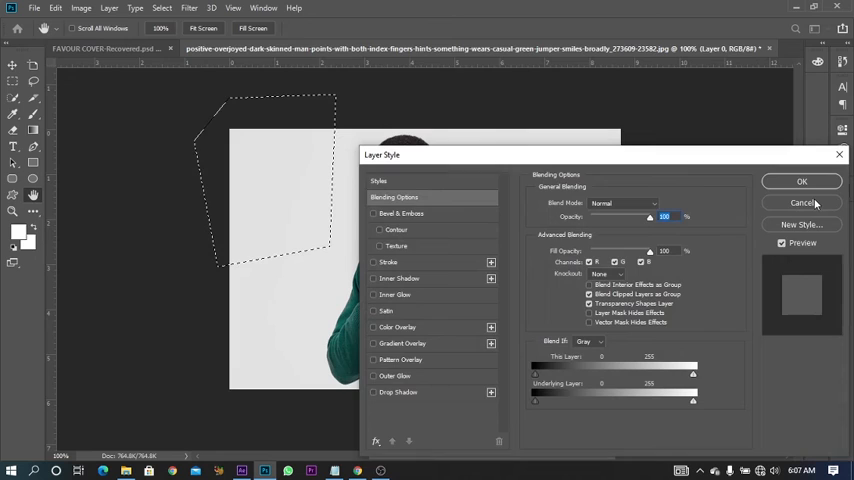
{"action": "left_click", "coordinate": [800, 202]}
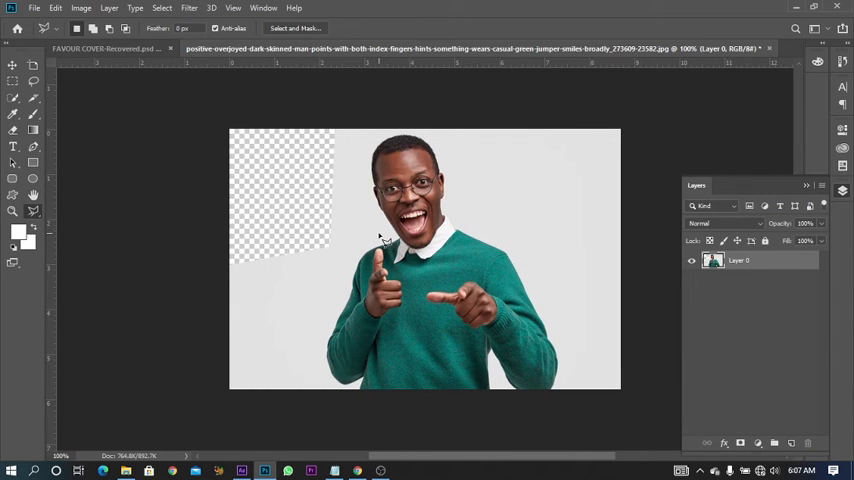
{"action": "mouse_move", "coordinate": [466, 216]}
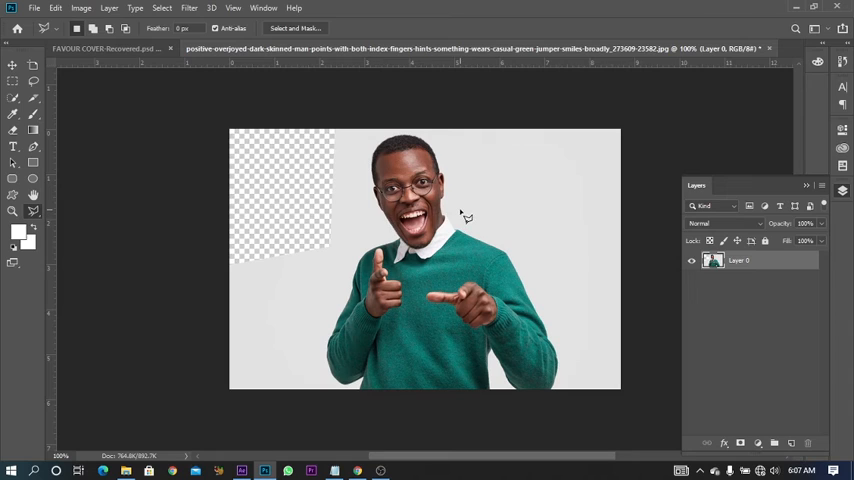
{"action": "mouse_move", "coordinate": [350, 252]}
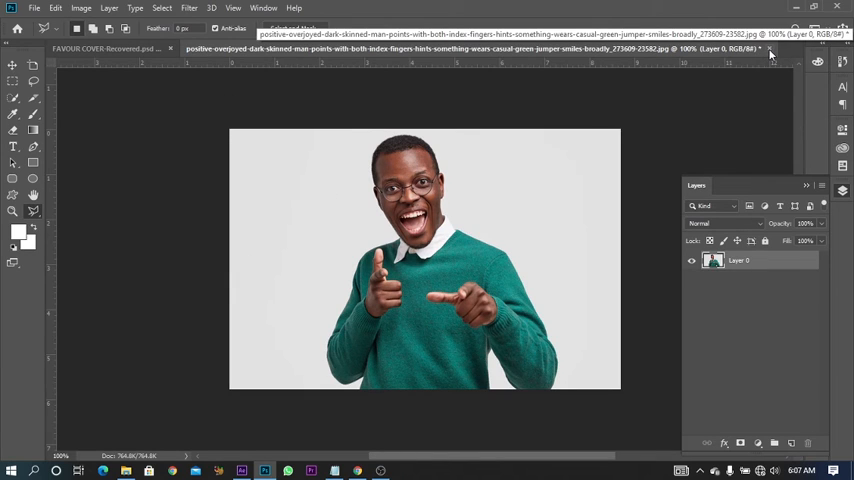
{"action": "mouse_move", "coordinate": [770, 58]}
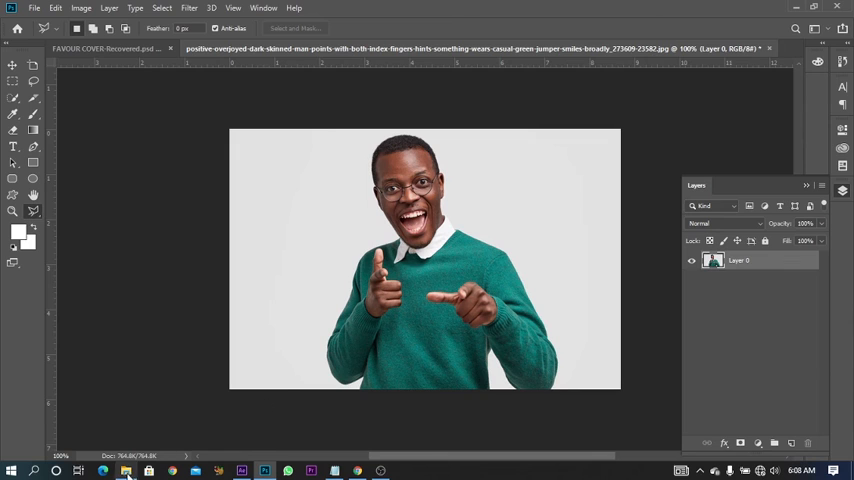
Switch to the FAVOUR COVER document and return to the Home screen of recent files
{"action": "left_click", "coordinate": [104, 48]}
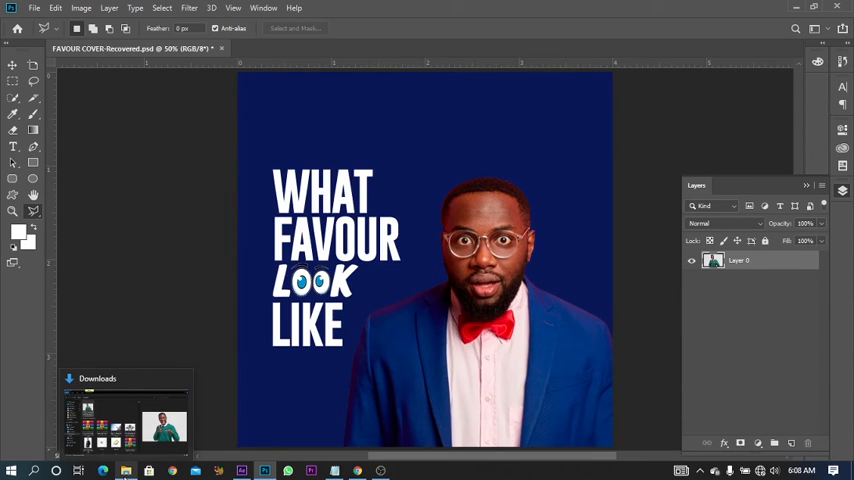
{"action": "left_click", "coordinate": [16, 36]}
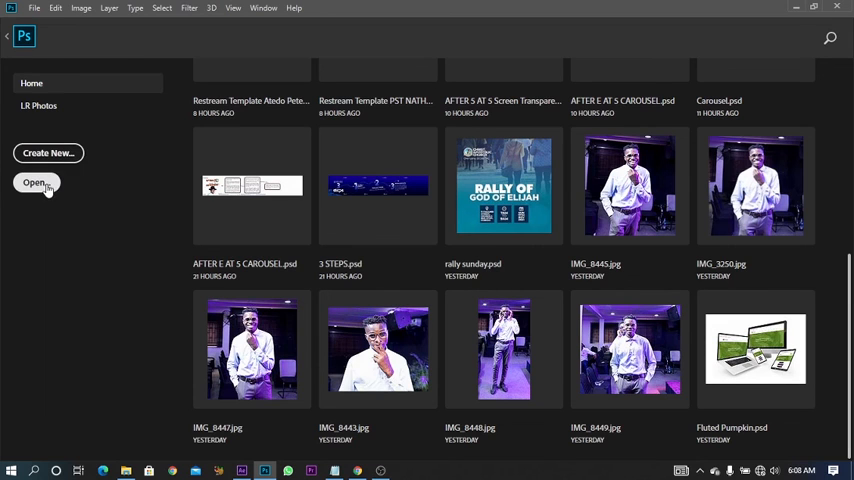
Reopen the green-sweater photo from Downloads as a fresh single-layer document
{"action": "left_click", "coordinate": [36, 184]}
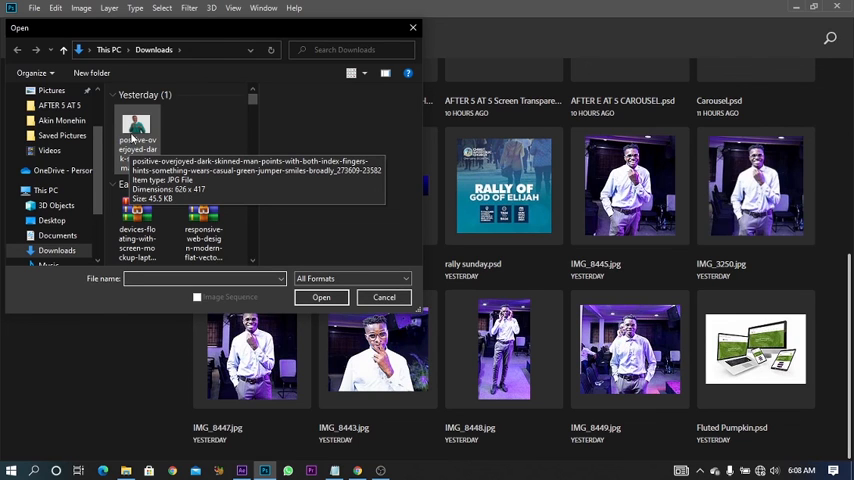
{"action": "left_click", "coordinate": [136, 130]}
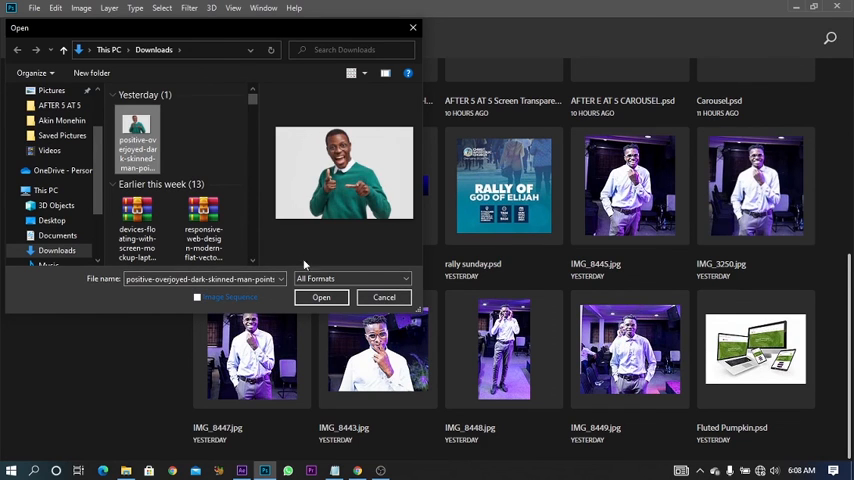
{"action": "left_click", "coordinate": [320, 296]}
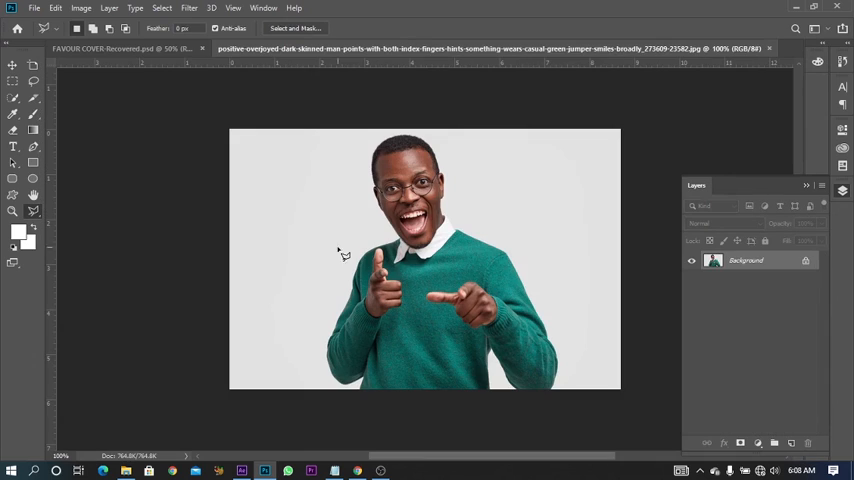
{"action": "mouse_move", "coordinate": [520, 176]}
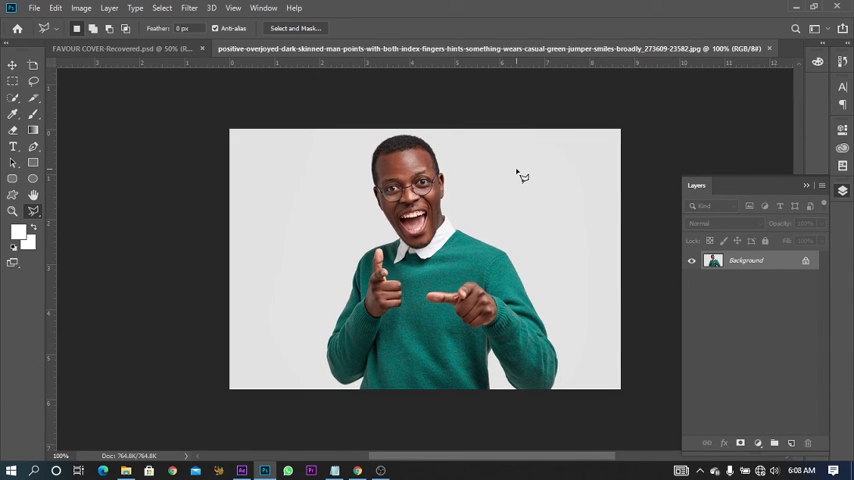